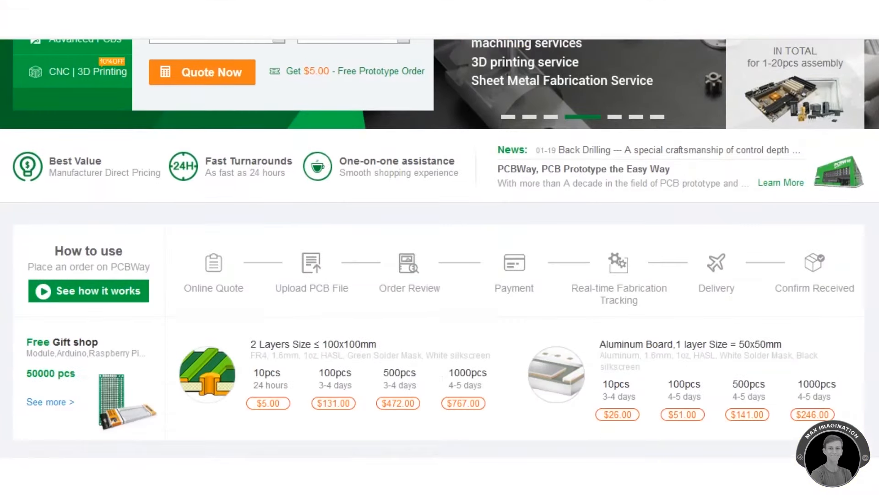
# Step: Add the 5-piece 2-layer 100x100 mm FR-4 board order (US $24) to the cart
pyautogui.scroll(-3)
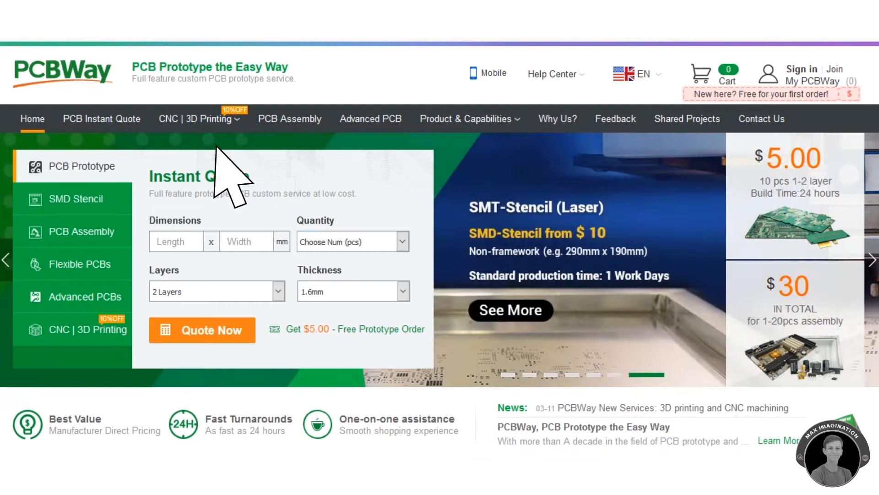
pyautogui.moveTo(195, 118)
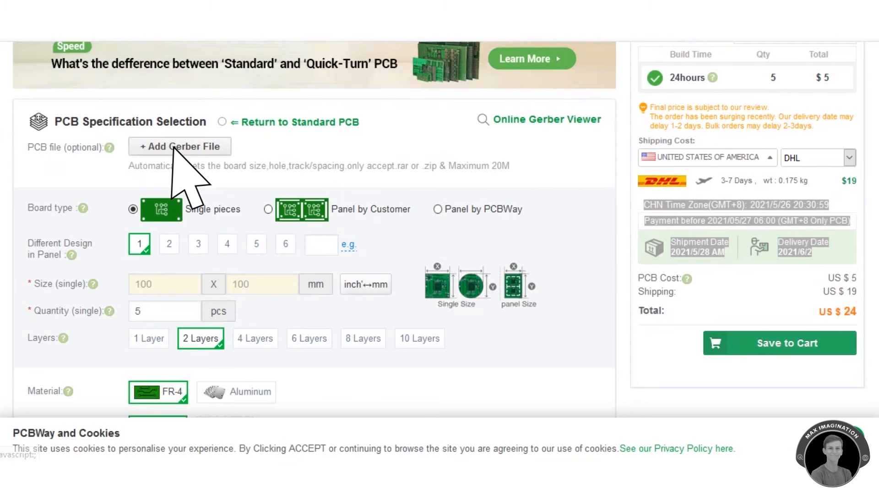
pyautogui.scroll(-3)
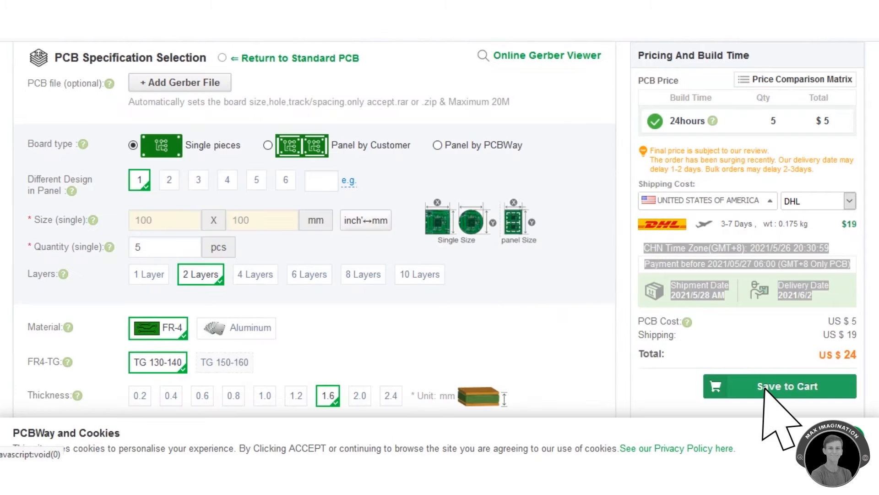
pyautogui.click(778, 385)
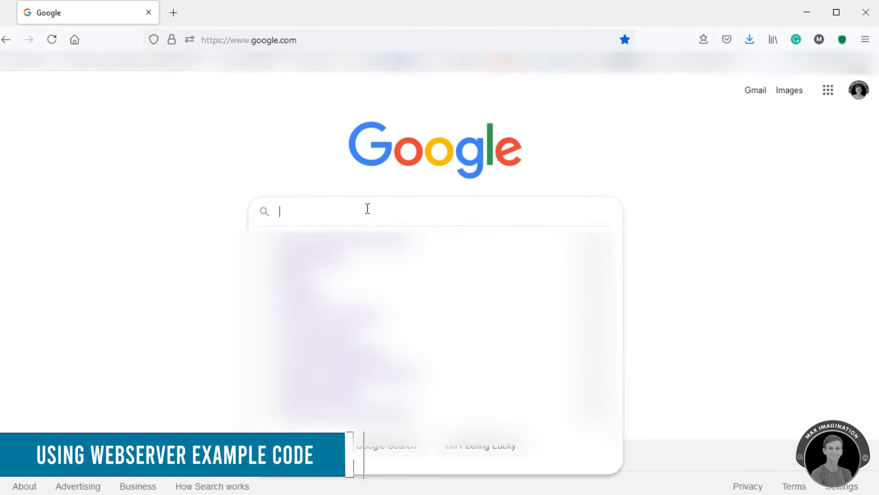
# Step: Search for the ESP32 JSON link, then reach Boards Manager via Tools > Board to install ESP32
pyautogui.write('esp32 json link')
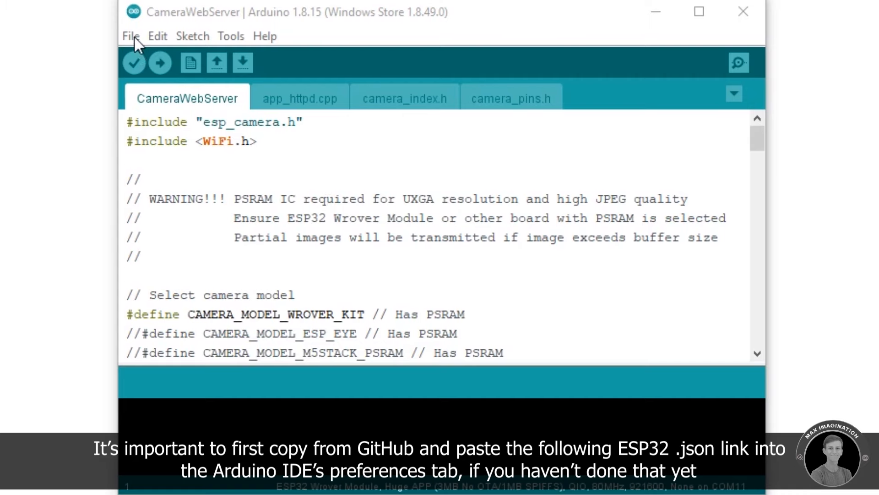
pyautogui.click(129, 36)
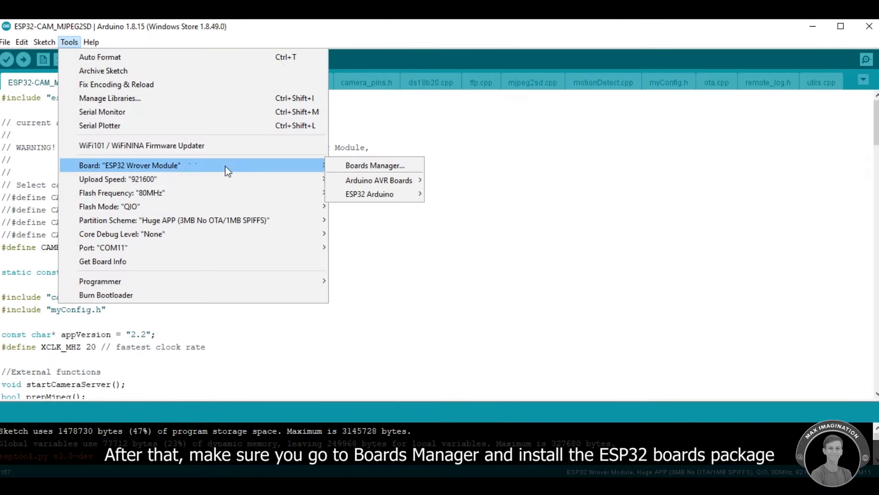
pyautogui.click(374, 164)
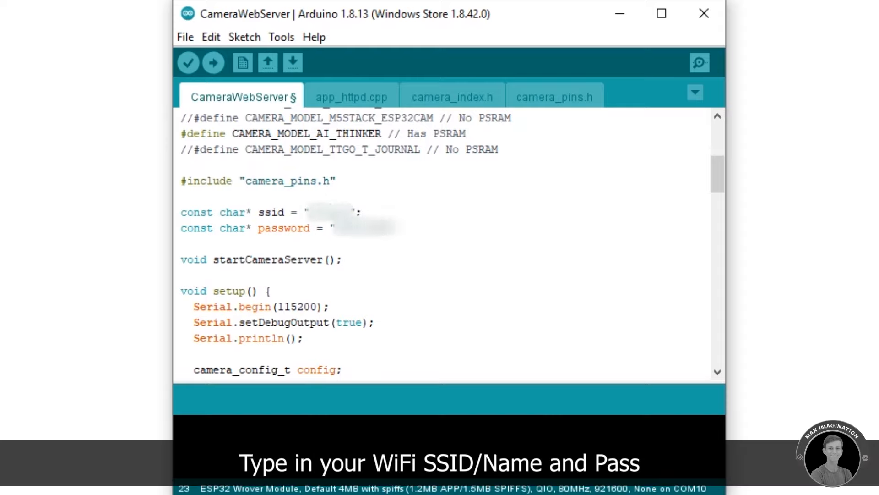
# Step: Enter the WiFi password, confirm 921600 upload speed and QIO flash mode, and upload the sketch
pyautogui.write('password')
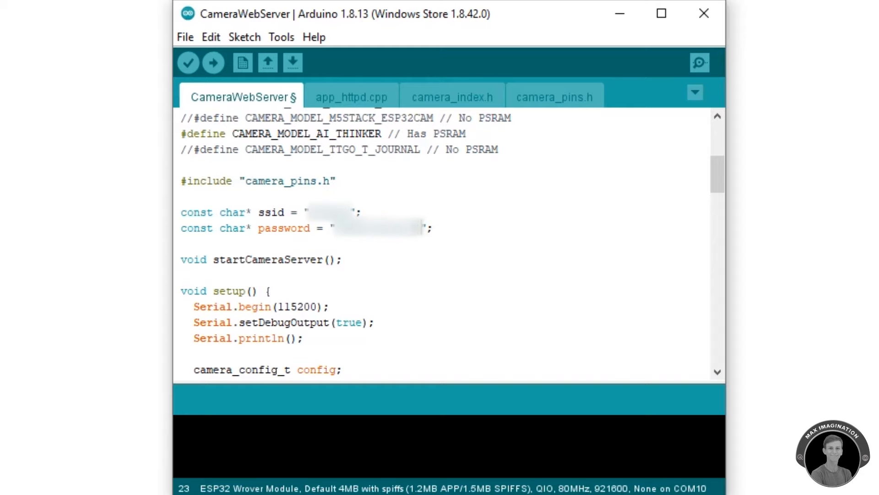
pyautogui.click(281, 36)
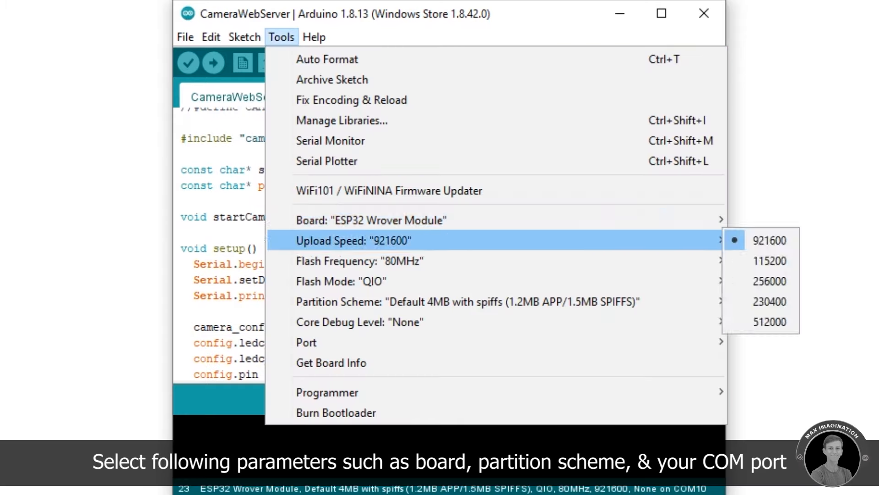
pyautogui.click(371, 220)
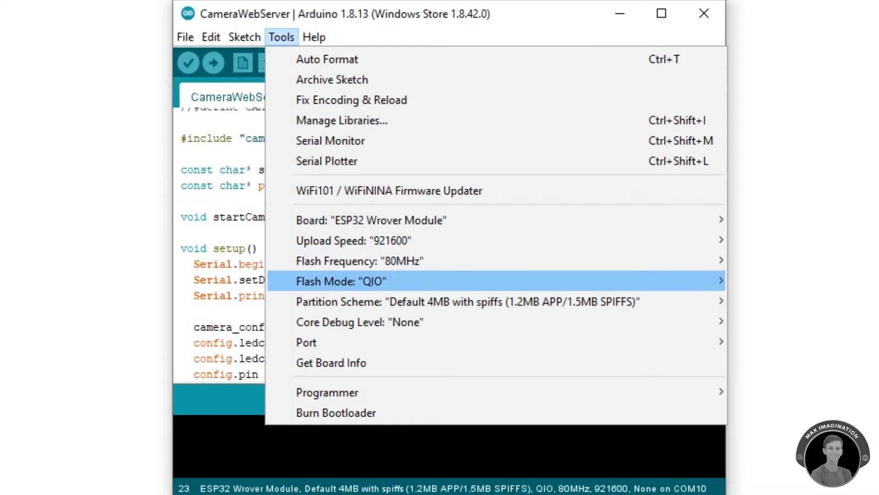
pyautogui.click(338, 301)
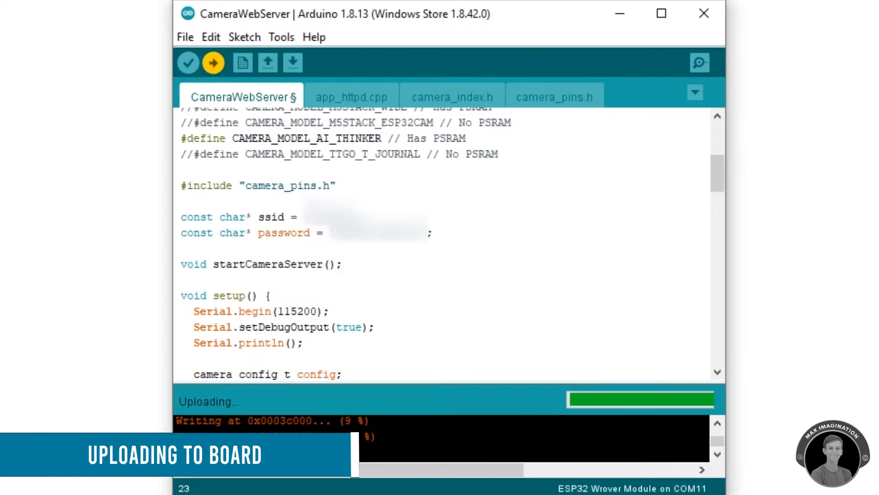
pyautogui.click(234, 39)
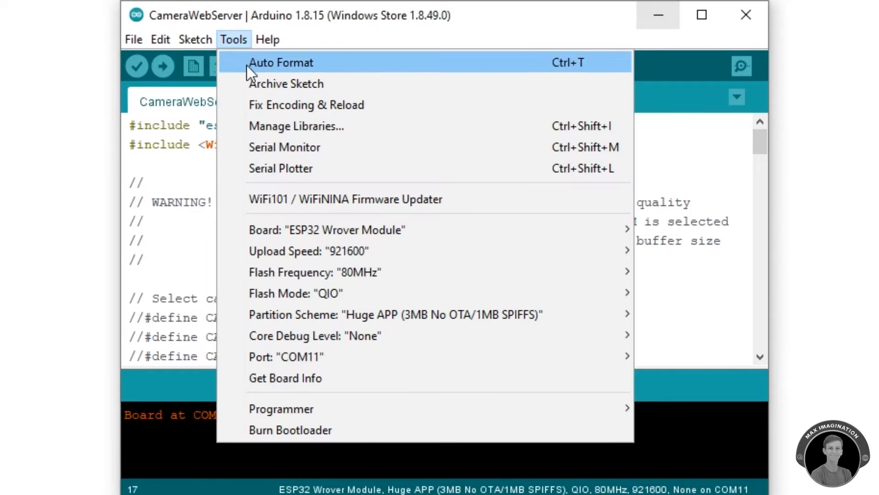
pyautogui.click(284, 147)
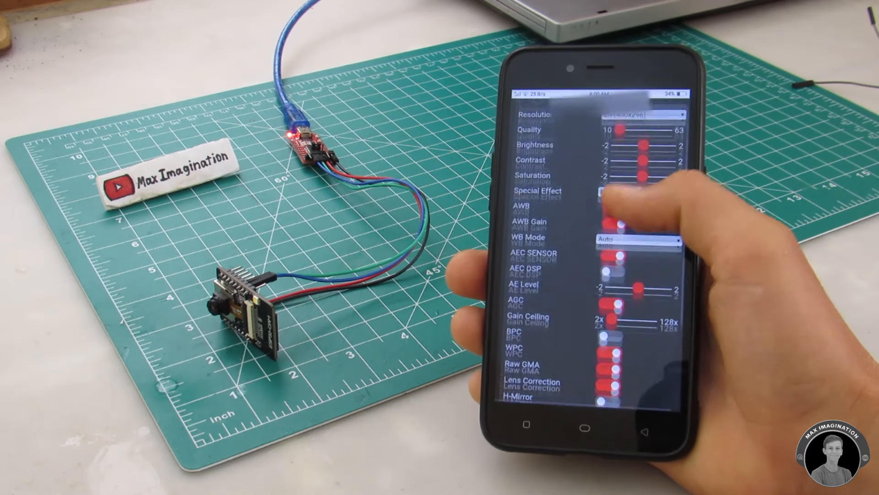
# Step: View the ESP32-CAM image settings sliders on the phone's web page
pyautogui.click(642, 113)
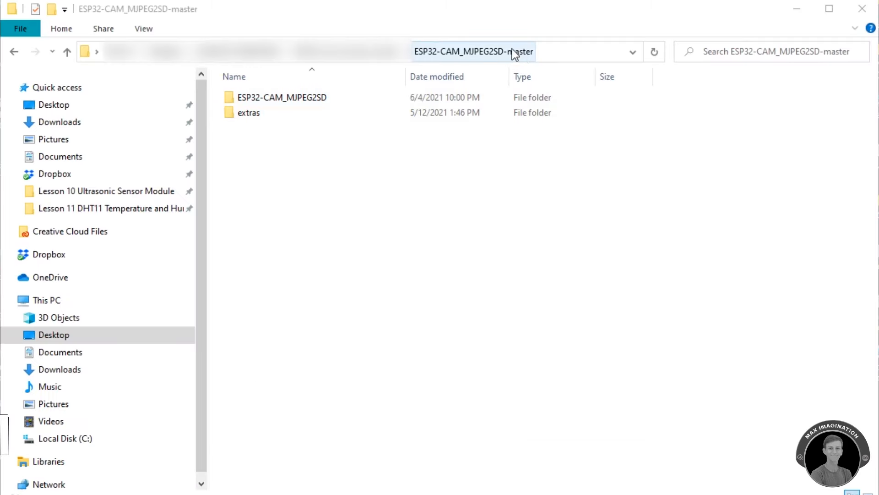
# Step: Open ESP32-CAM_MJPEG2SD.ino from the project folder, bringing up the app-choice prompt
pyautogui.doubleClick(282, 97)
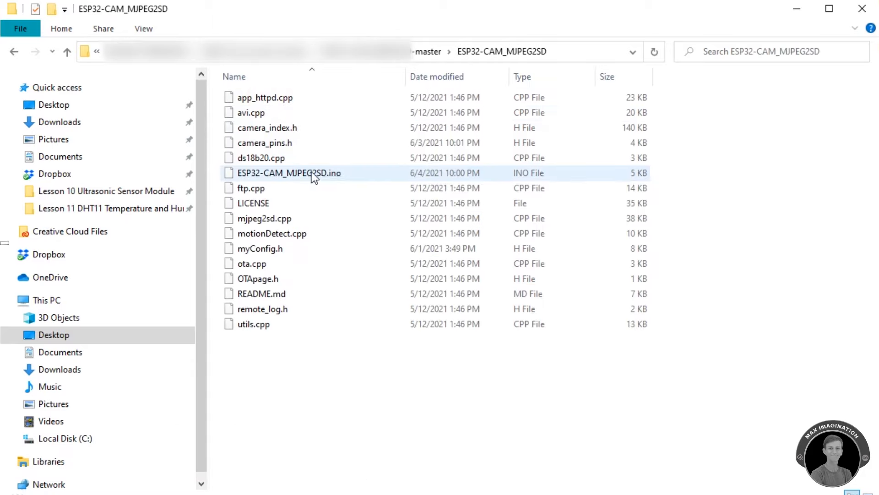
pyautogui.doubleClick(288, 173)
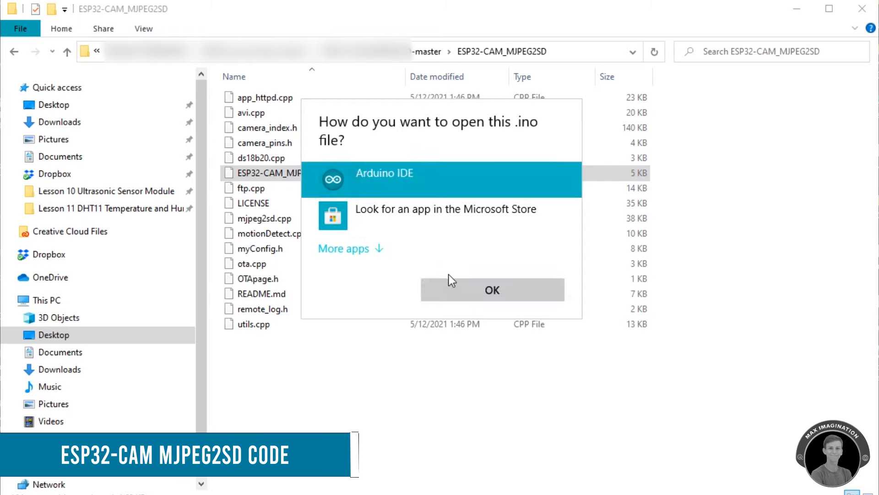
# Step: Open the sketch in Arduino IDE, keep CAMERA_MODEL_AI_THINKER, and replace the Wi-Fi and FTP server values
pyautogui.click(492, 290)
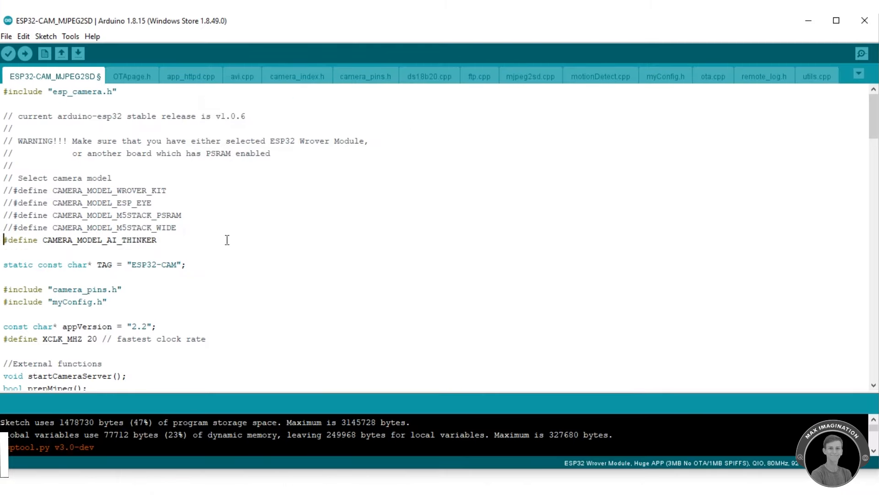
pyautogui.click(665, 76)
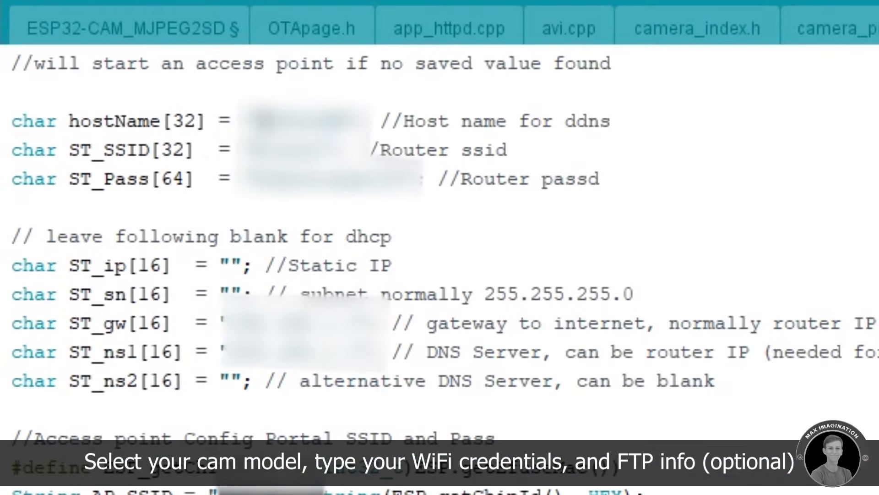
pyautogui.doubleClick(414, 149)
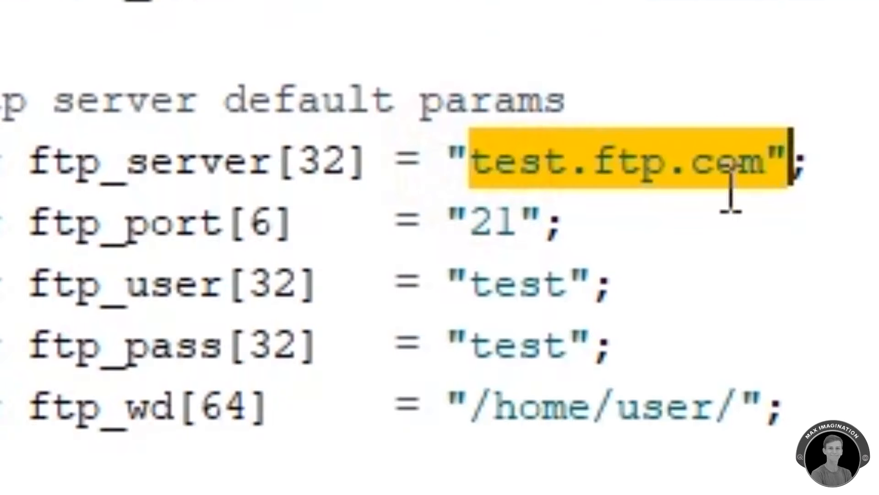
pyautogui.doubleClick(516, 404)
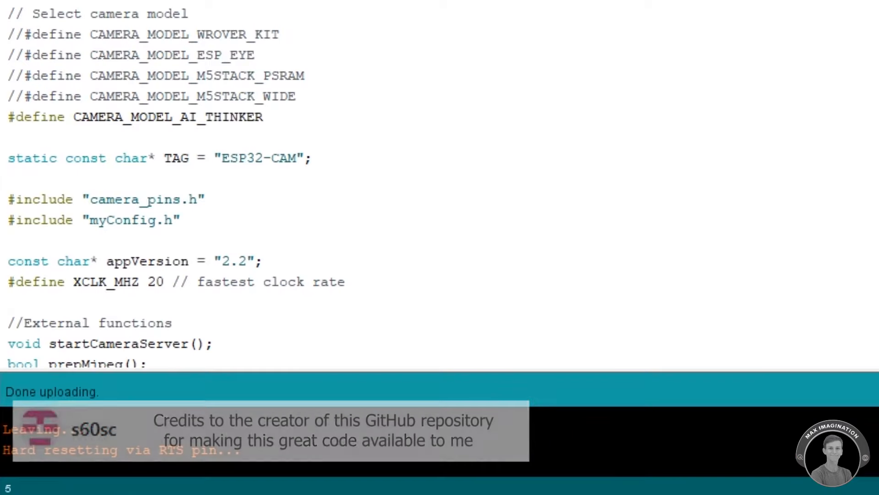
# Step: Verify ESP32 Wrover Module, Huge APP partition scheme and port COM11 in the Tools menu
pyautogui.click(71, 36)
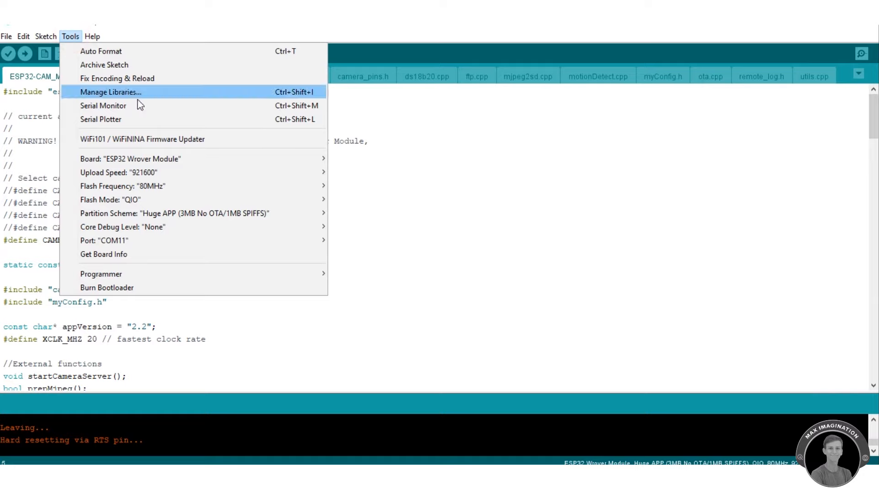
pyautogui.click(104, 106)
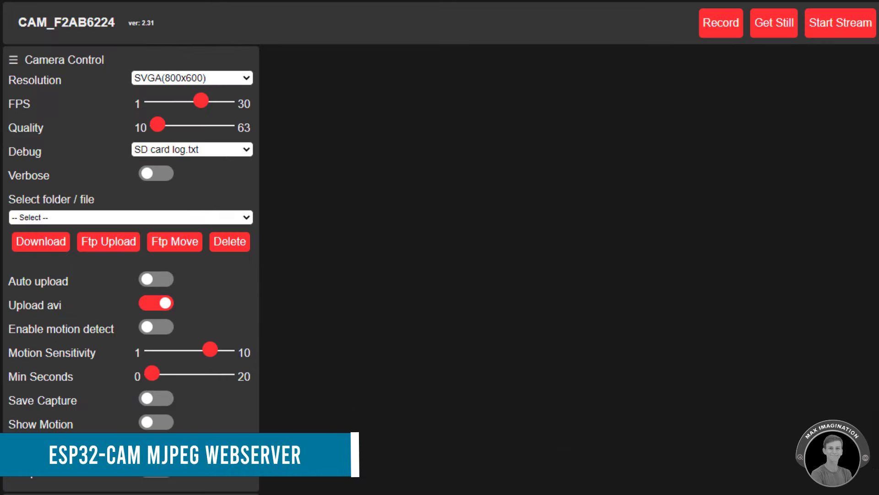
# Step: Review the Camera Control and Camera Settings panels and start the live video stream
pyautogui.scroll(-3)
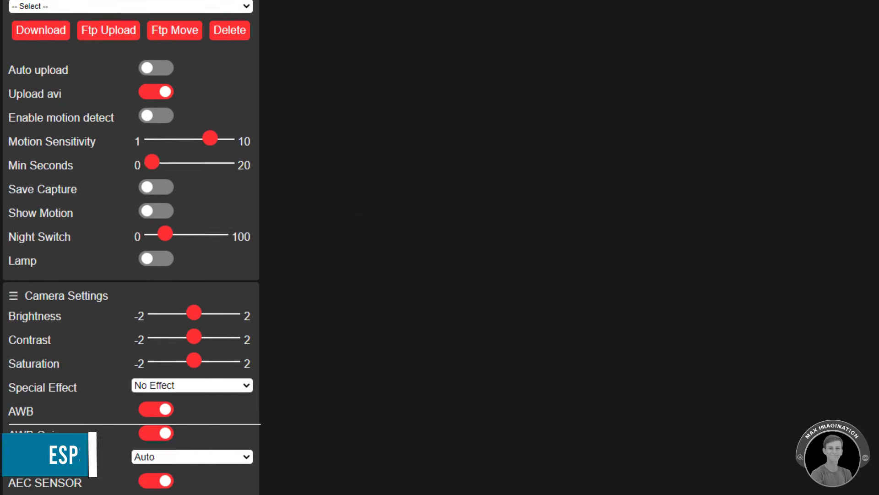
pyautogui.scroll(-3)
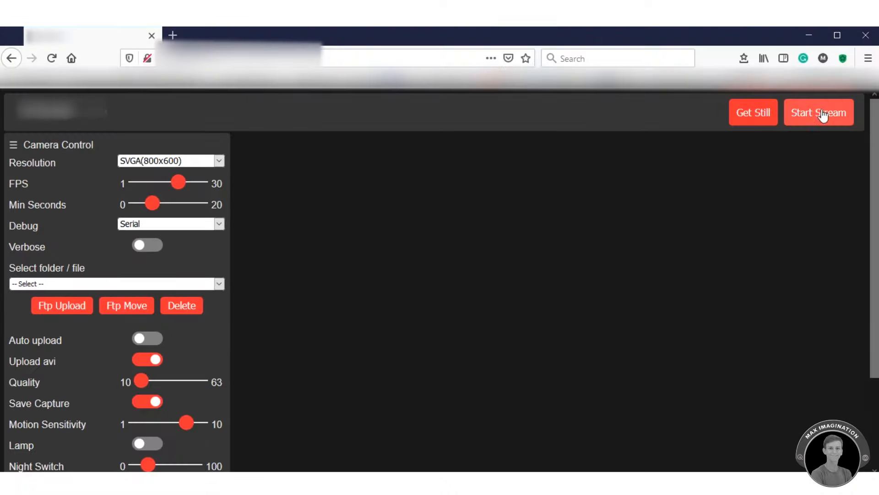
pyautogui.click(818, 111)
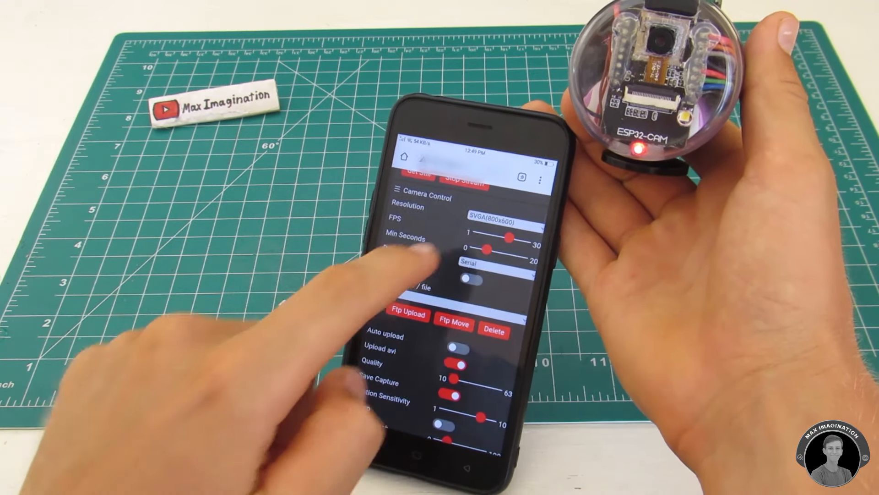
# Step: Scroll through the settings after choosing UXGA (1600x1200) resolution
pyautogui.scroll(-3)
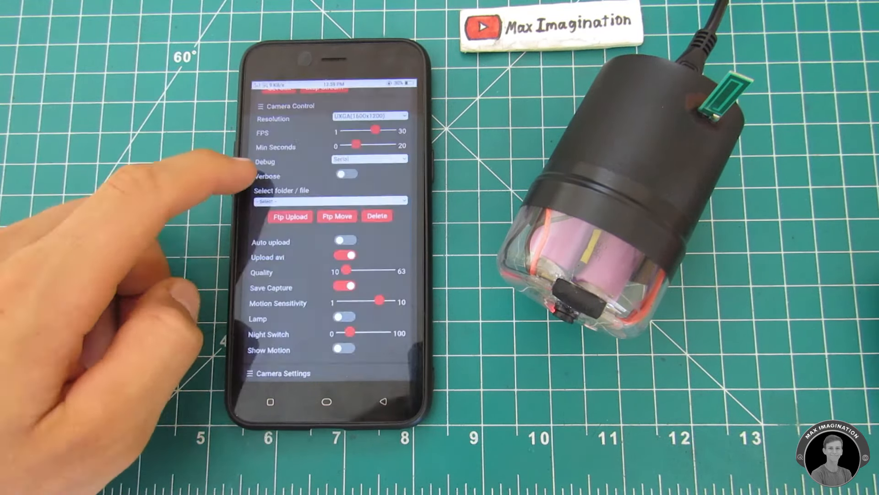
pyautogui.scroll(-3)
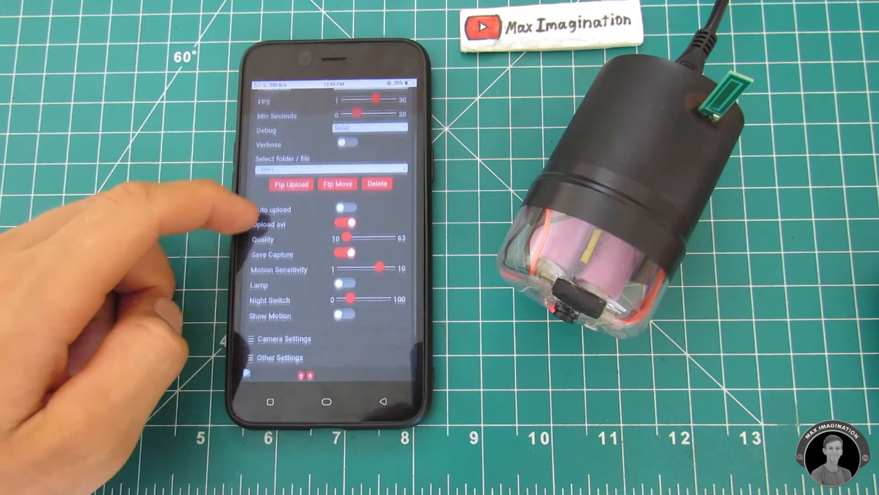
pyautogui.scroll(-3)
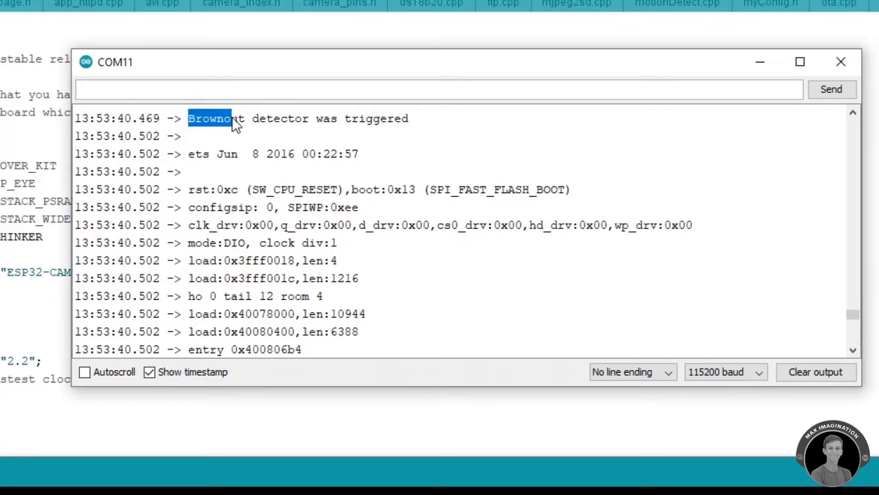
pyautogui.click(458, 127)
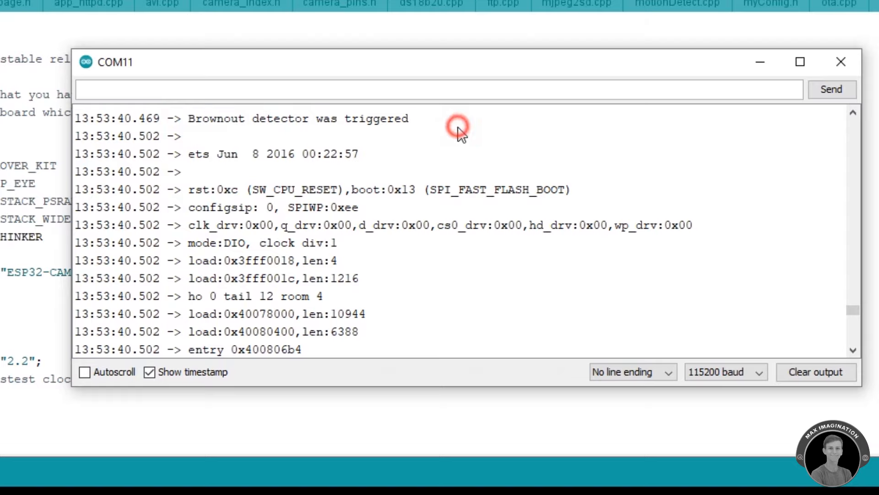